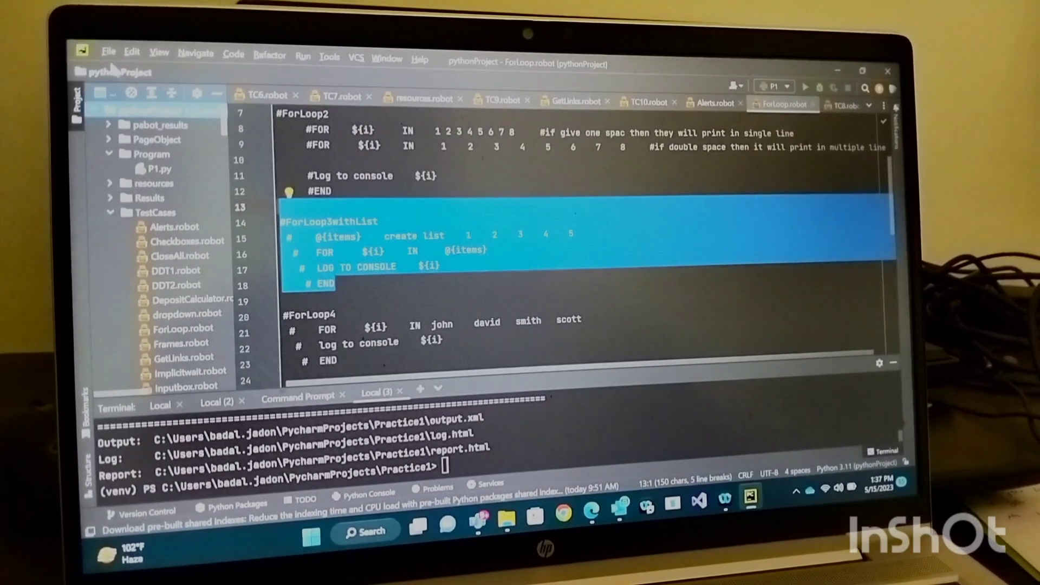
Open Settings on the Plugins Marketplace showing featured plugins like IdeaVim.
left_click(108, 51)
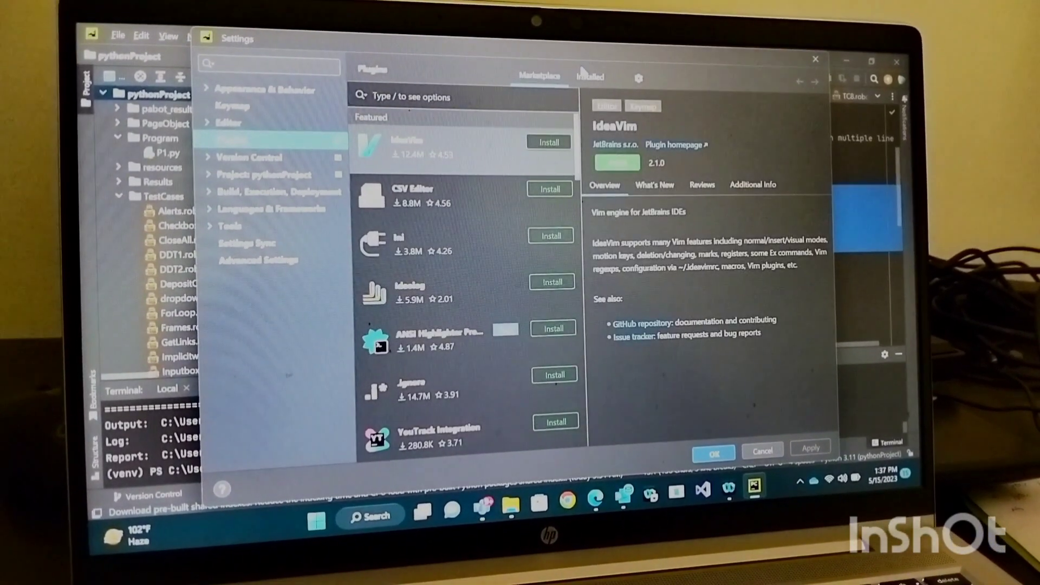
Cancel the Settings dialog to return to the ForLoop.robot editor.
left_click(588, 77)
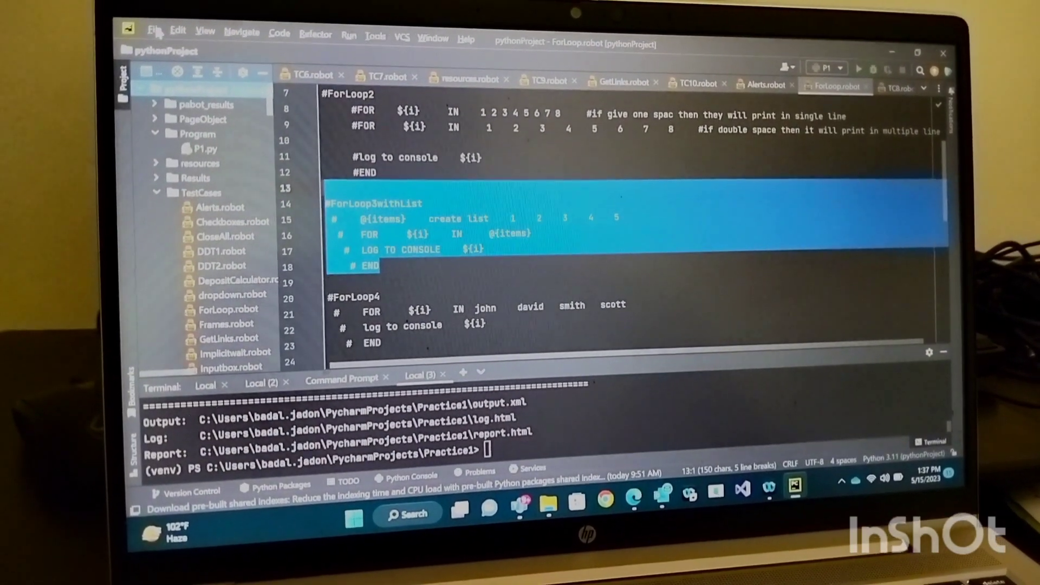
Reopen Plugins settings, switch to Marketplace, and search for 'in'.
left_click(153, 30)
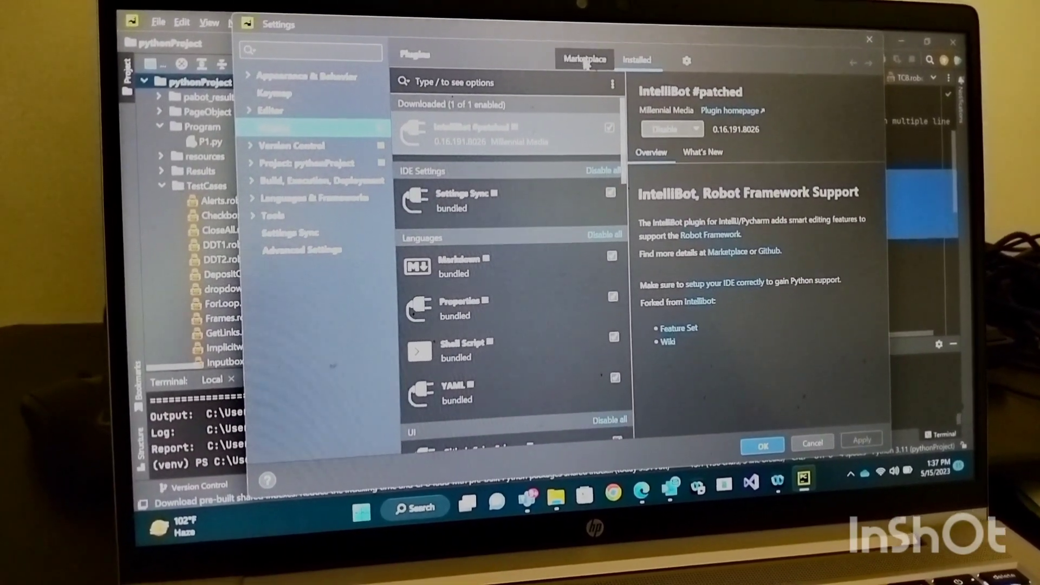
left_click(585, 60)
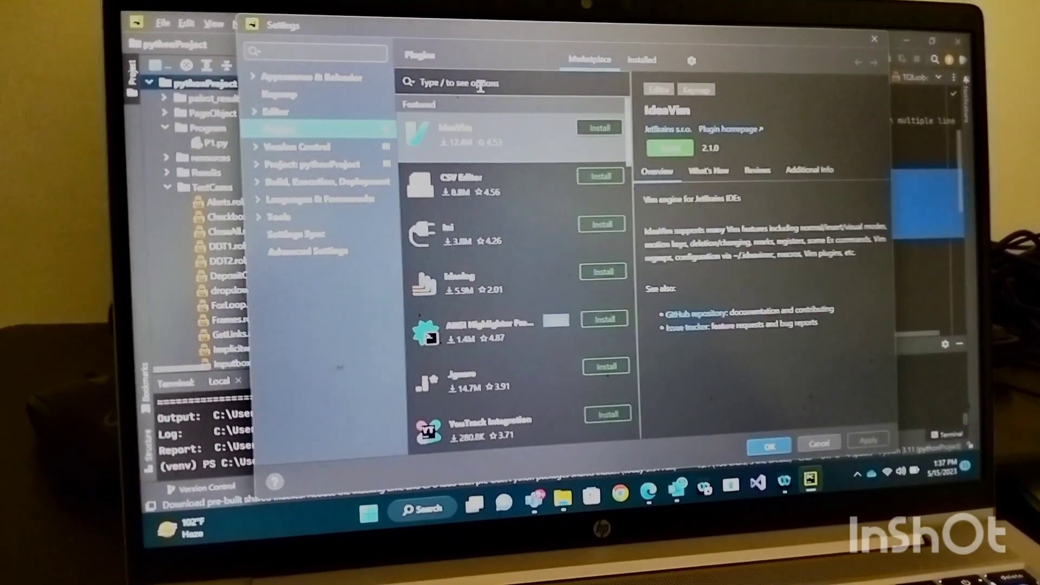
type("in")
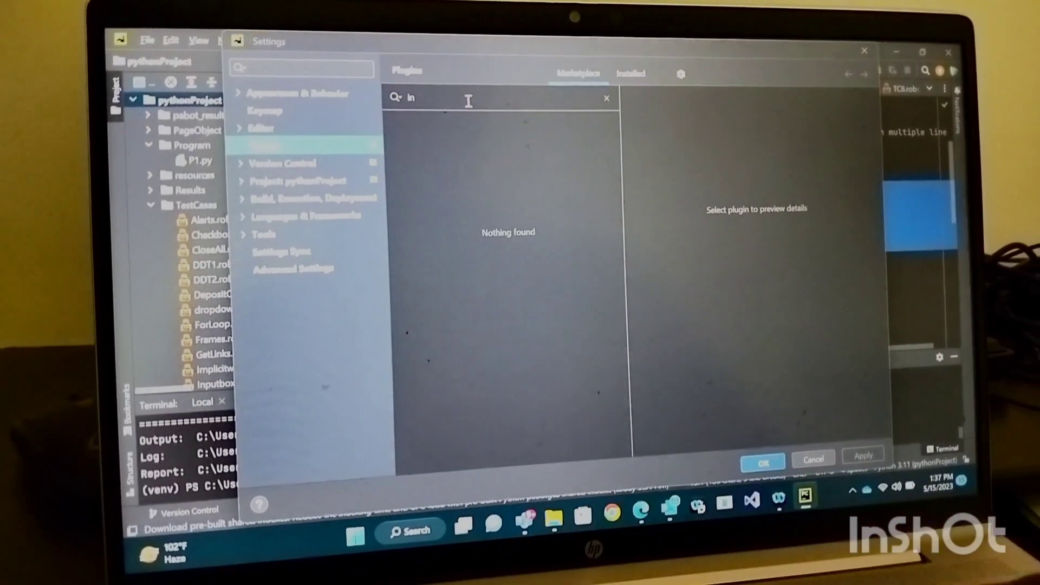